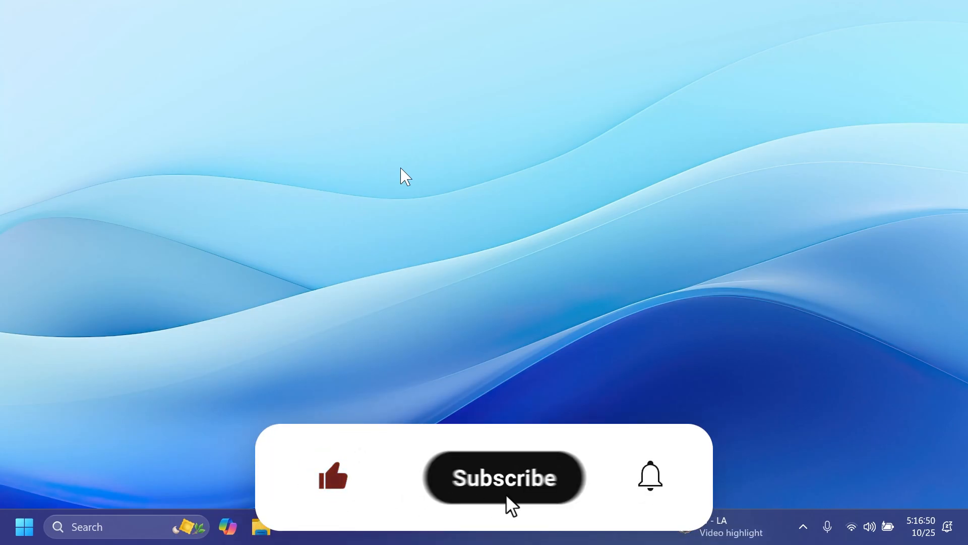
- Preview the SD Card, Crashed PC and Photo Repair recovery modes from the left sidebar
{"action": "left_click", "coordinate": [504, 477]}
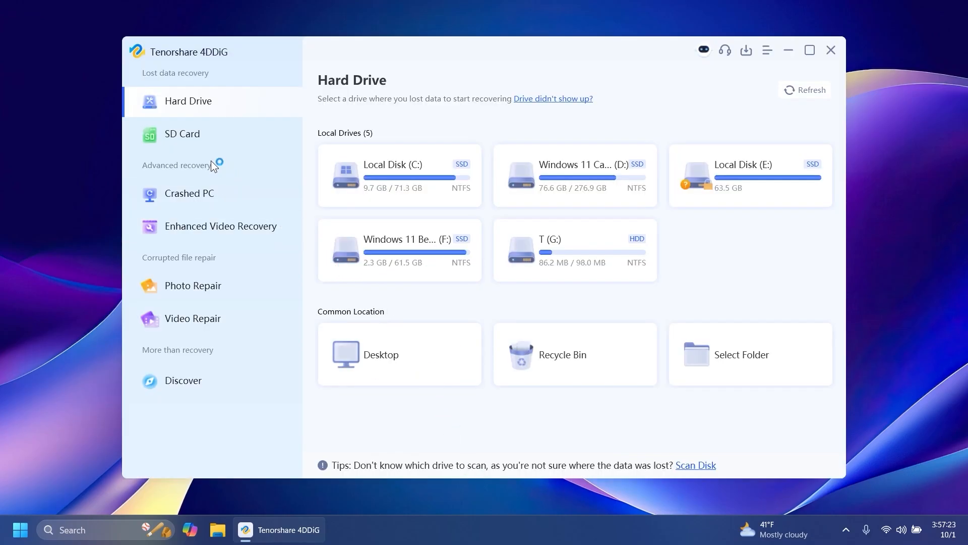
{"action": "left_click", "coordinate": [182, 133]}
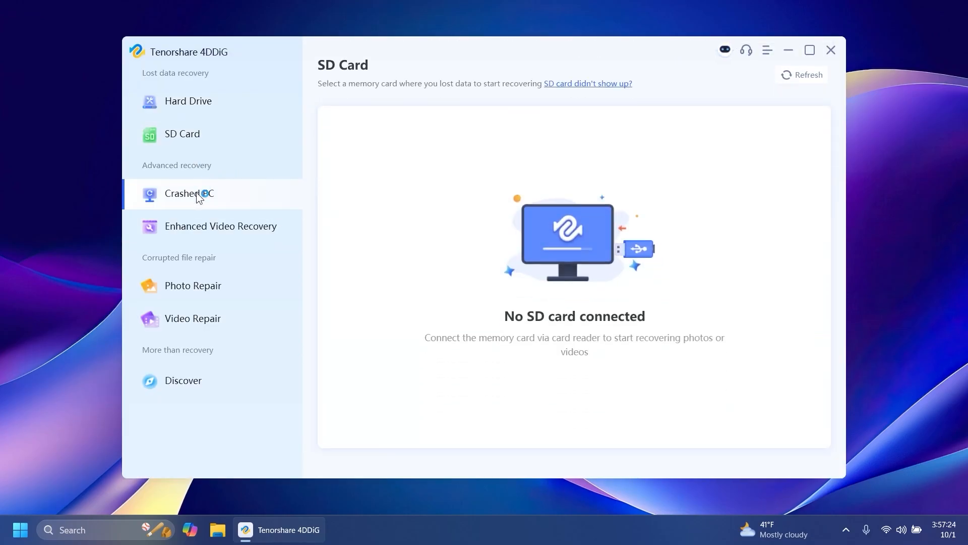
{"action": "left_click", "coordinate": [221, 226]}
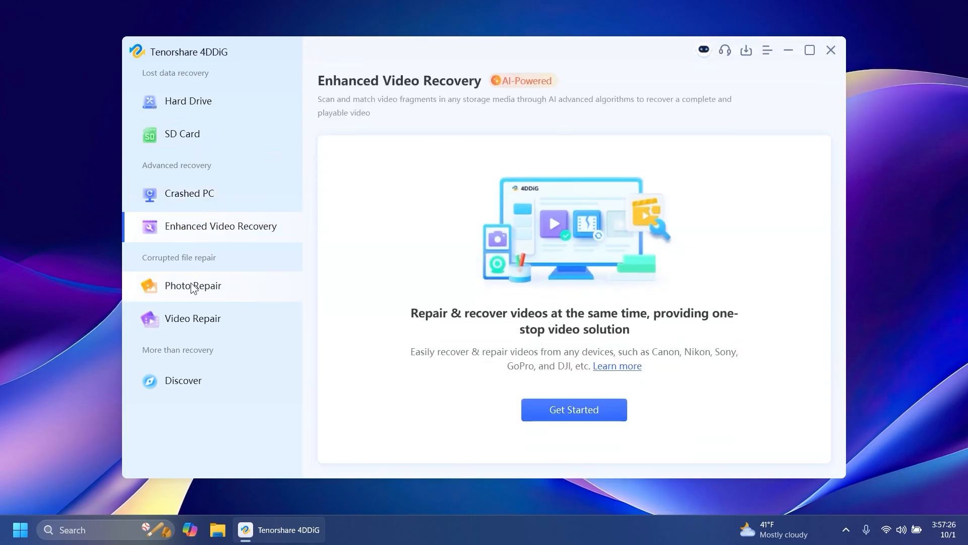
{"action": "left_click", "coordinate": [192, 318]}
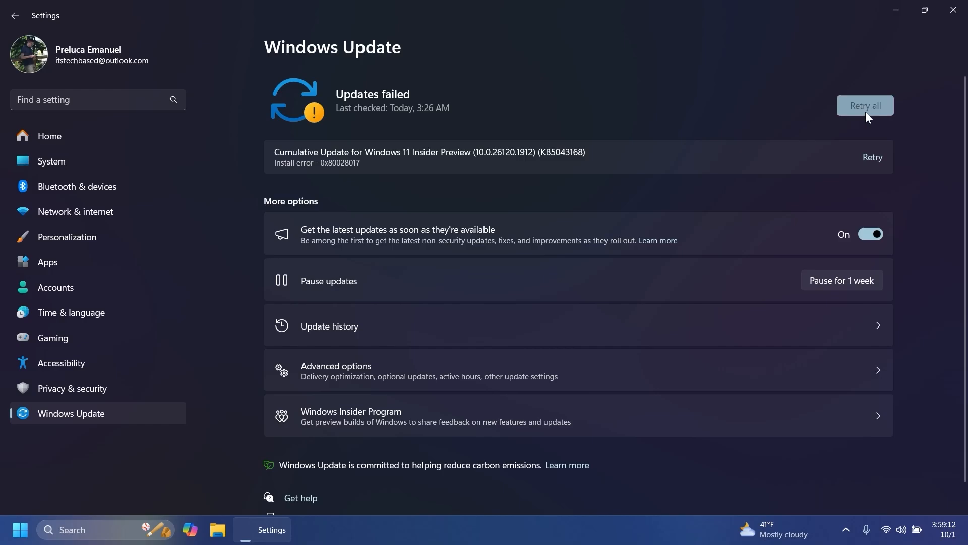
- Retry all failed updates so Windows Update begins checking again
{"action": "left_click", "coordinate": [865, 105]}
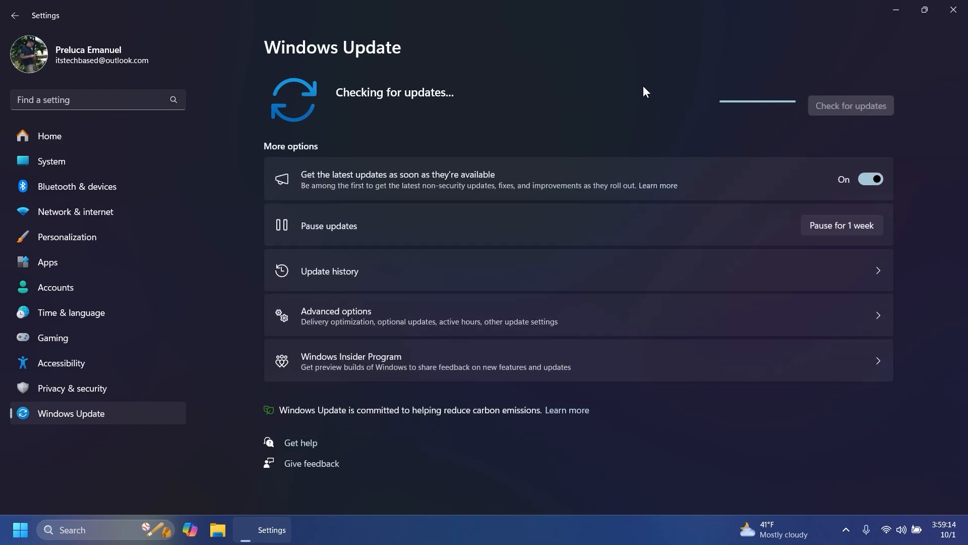
{"action": "mouse_move", "coordinate": [644, 78]}
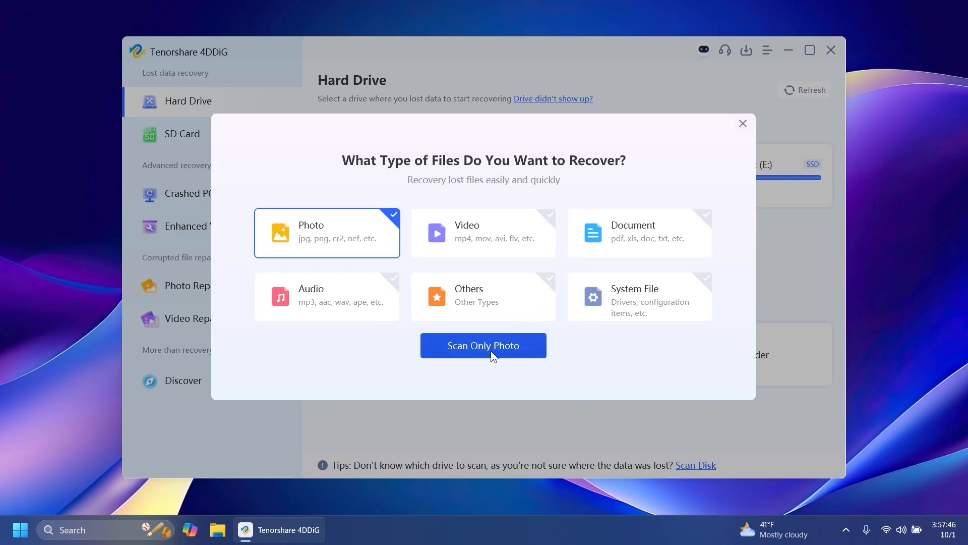
- Scan photos only, select the orange abstract image in Downloads, recover it and save now
{"action": "left_click", "coordinate": [483, 345]}
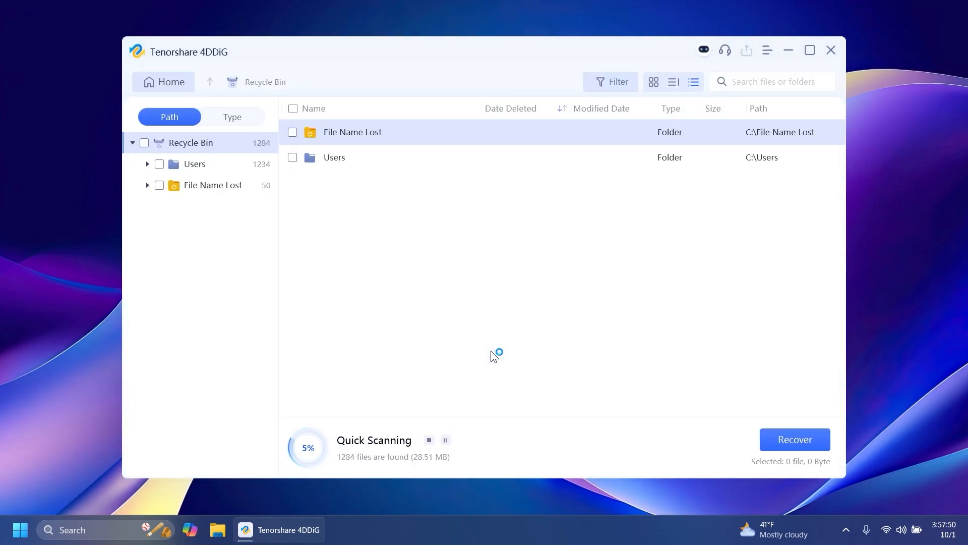
{"action": "left_click", "coordinate": [610, 82]}
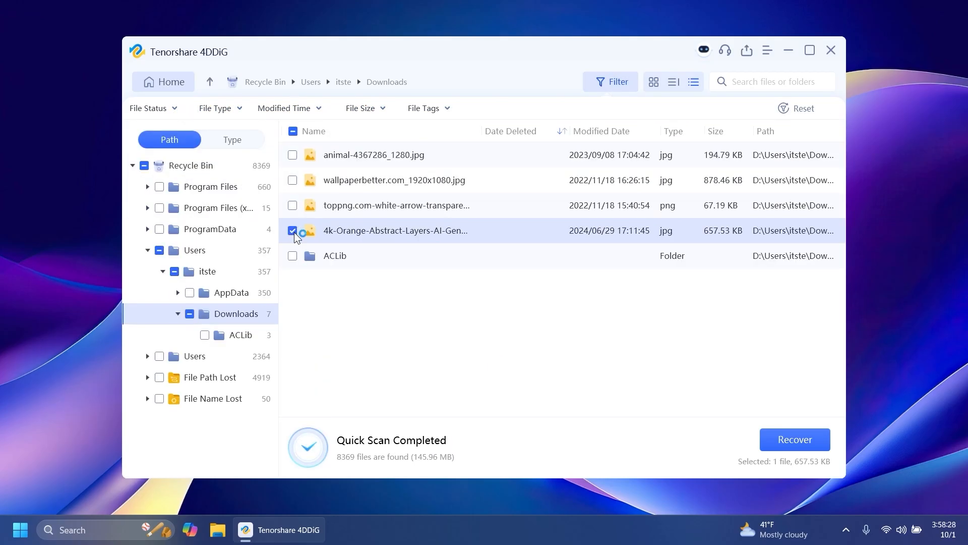
{"action": "left_click", "coordinate": [794, 439]}
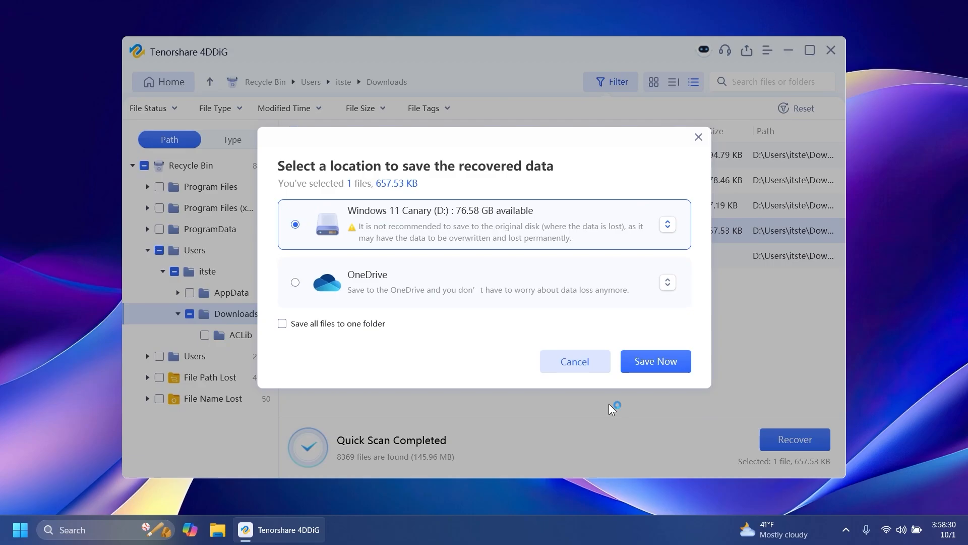
{"action": "left_click", "coordinate": [667, 224]}
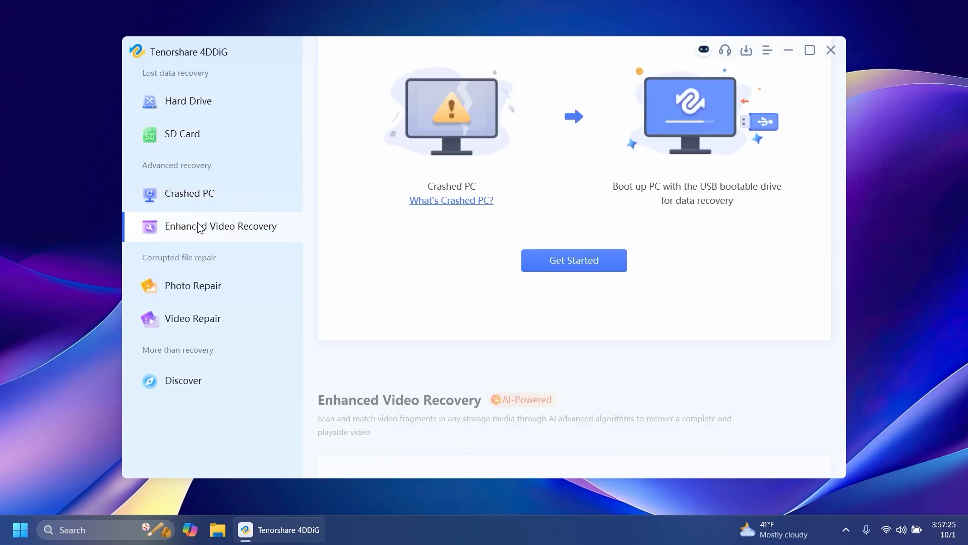
{"action": "left_click", "coordinate": [830, 51]}
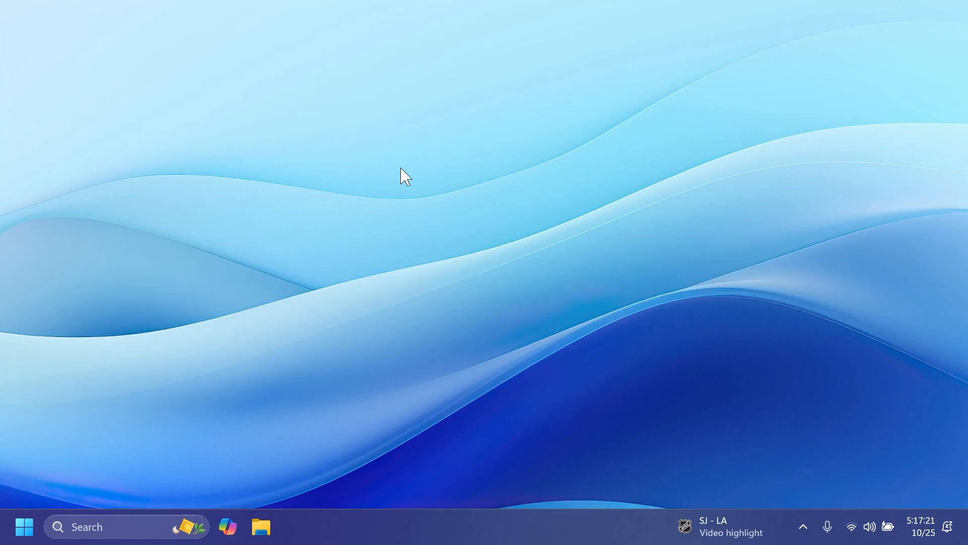
- Launch Settings from Start and view the per-app list under System > Notifications
{"action": "left_click", "coordinate": [23, 527]}
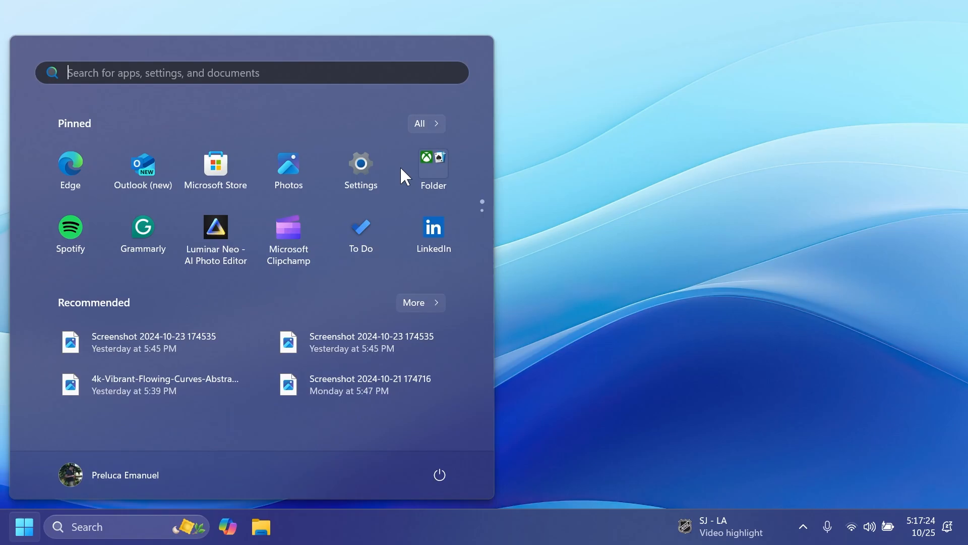
{"action": "left_click", "coordinate": [360, 164]}
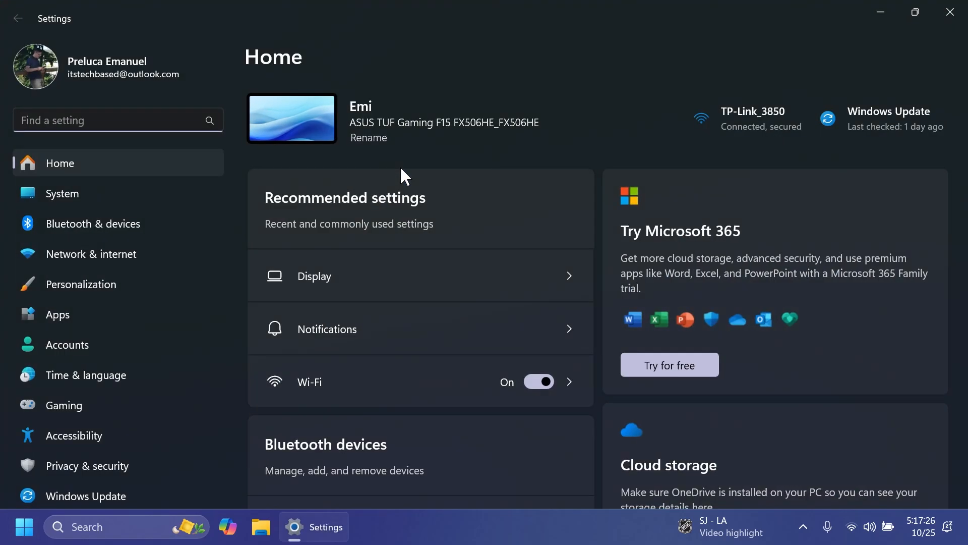
{"action": "mouse_move", "coordinate": [350, 178]}
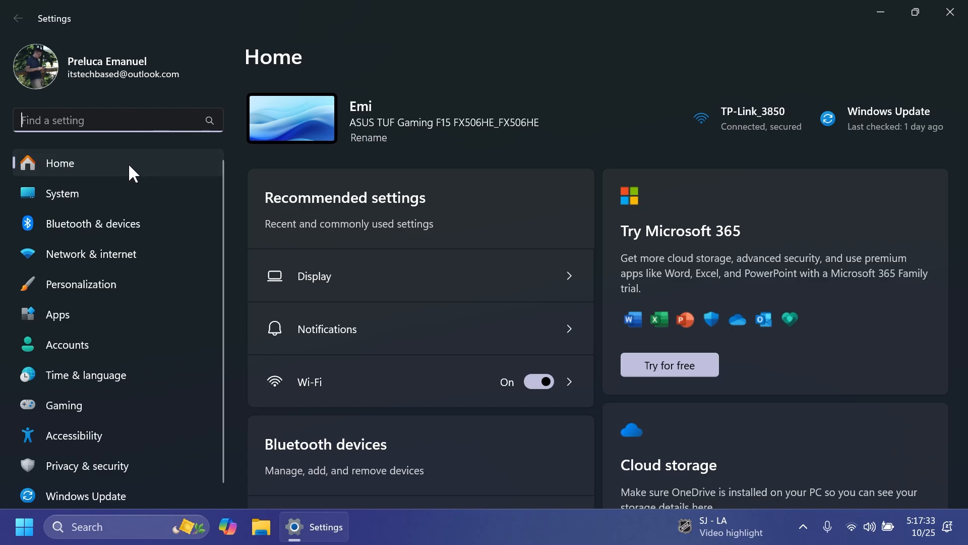
{"action": "left_click", "coordinate": [62, 193]}
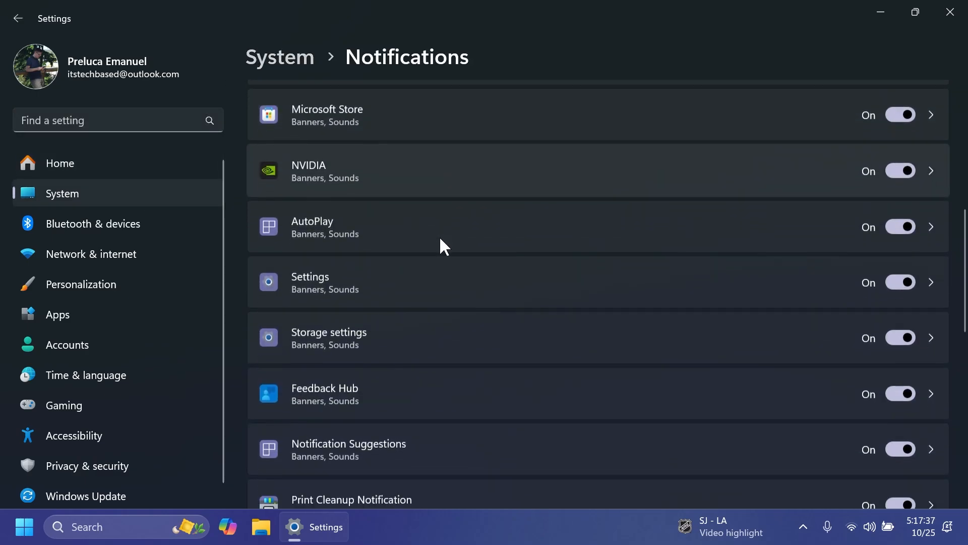
{"action": "scroll", "scroll_direction": "down", "scroll_amount": 3}
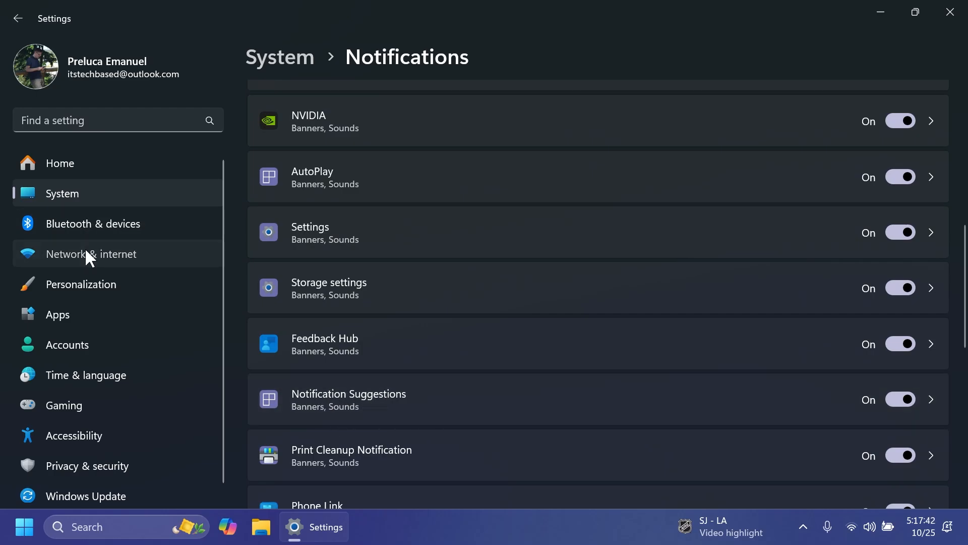
- Show the TP-Link_3850 Wi-Fi network's properties with its password and QR code
{"action": "left_click", "coordinate": [91, 254]}
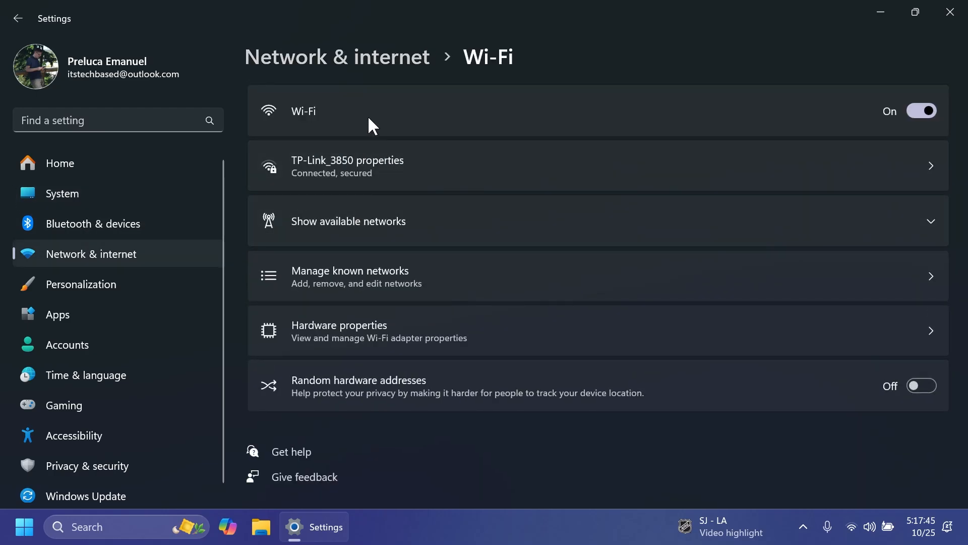
{"action": "left_click", "coordinate": [347, 165]}
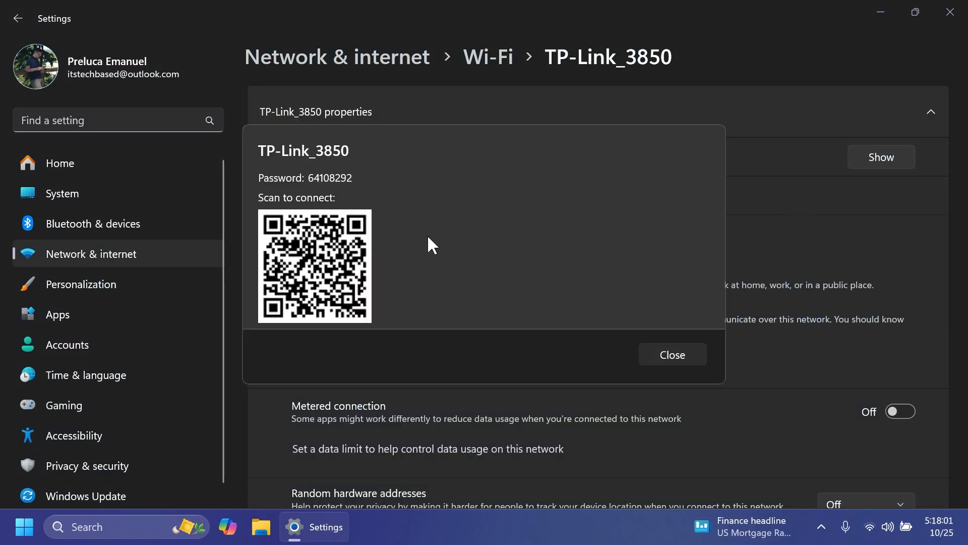
{"action": "mouse_move", "coordinate": [421, 258]}
{"action": "type", "text": "na"}
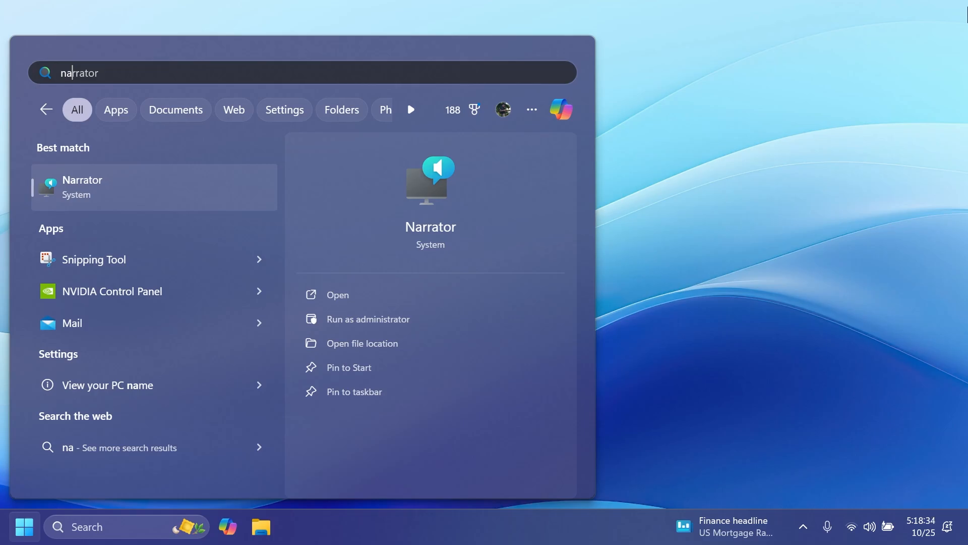
{"action": "mouse_move", "coordinate": [705, 226]}
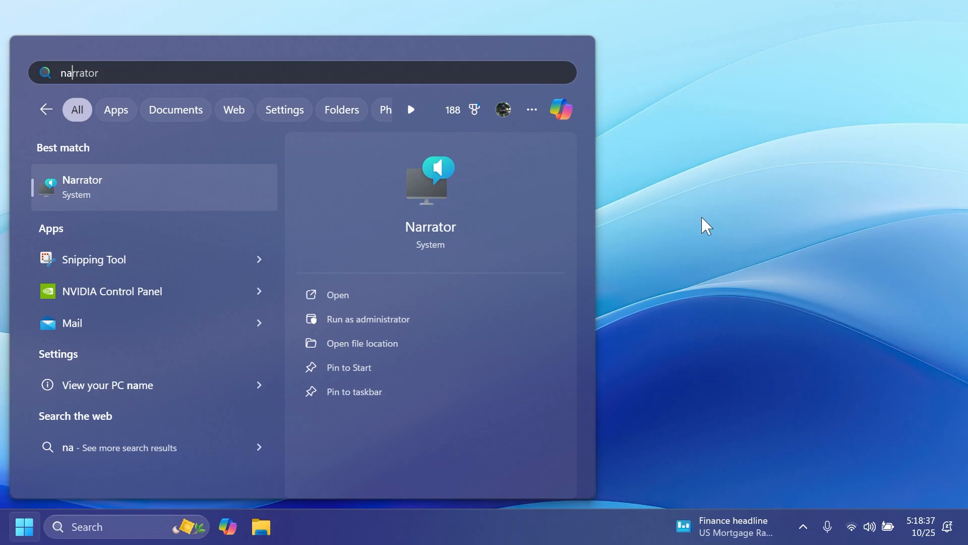
- Dismiss the Narrator search and switch the touch keyboard to the Gamepad layout
{"action": "key", "text": "Escape"}
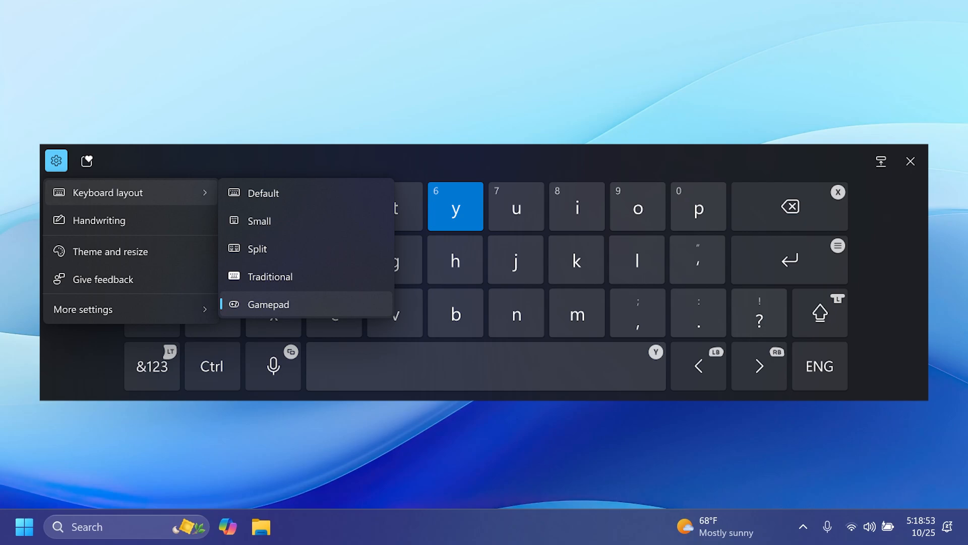
{"action": "left_click", "coordinate": [909, 161]}
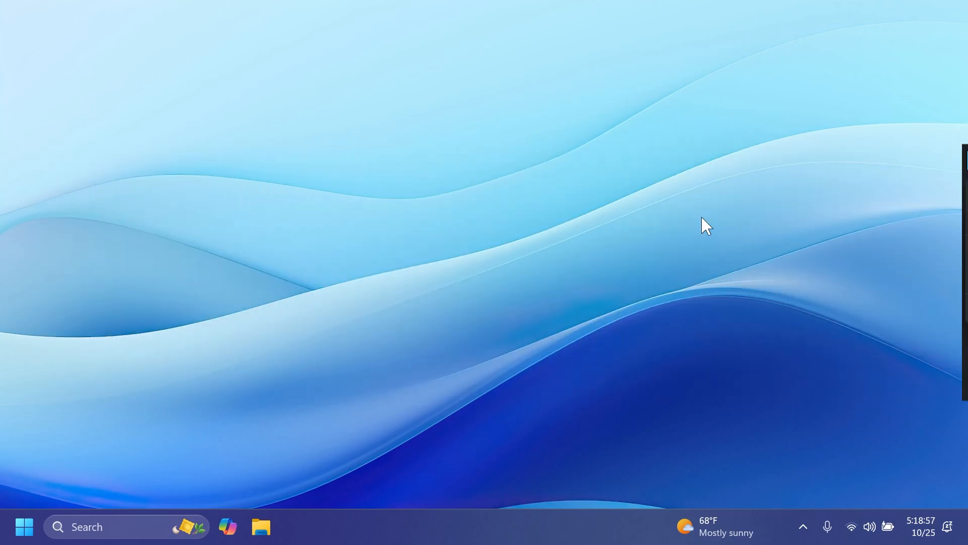
- Launch Settings from the Start menu so its Home page appears
{"action": "left_click", "coordinate": [23, 526]}
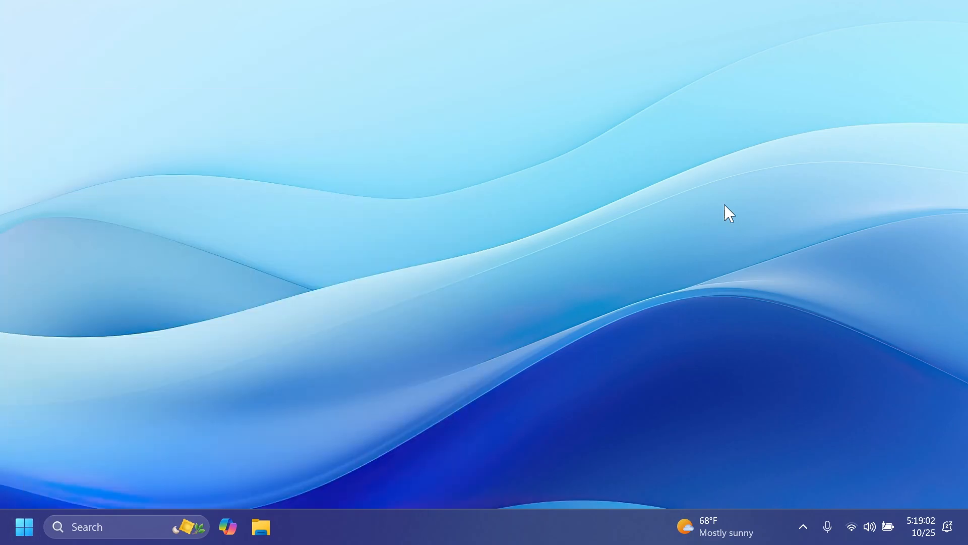
{"action": "left_click", "coordinate": [260, 527]}
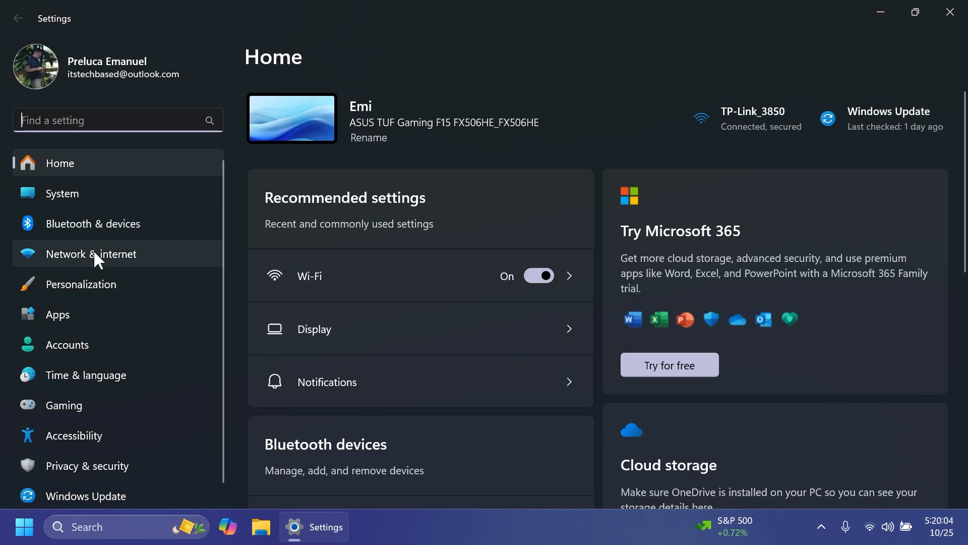
- View the Customize Copilot key choices under Personalization > Text input, leaving None selected
{"action": "left_click", "coordinate": [80, 284]}
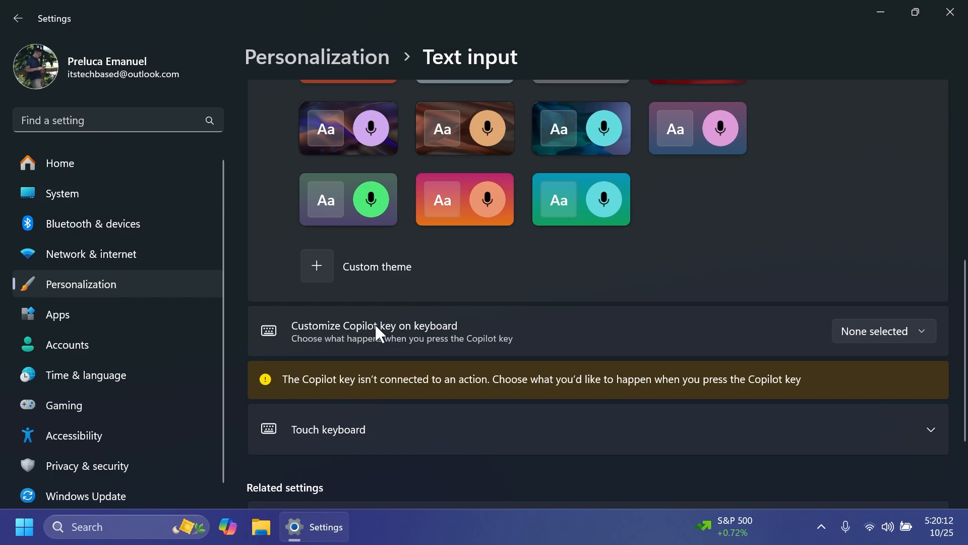
{"action": "left_click", "coordinate": [881, 331]}
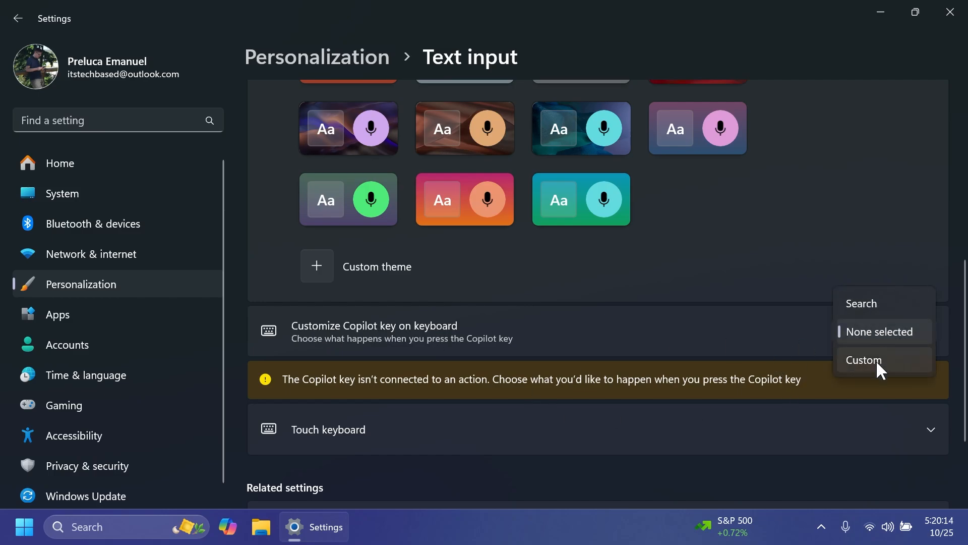
{"action": "left_click", "coordinate": [879, 331]}
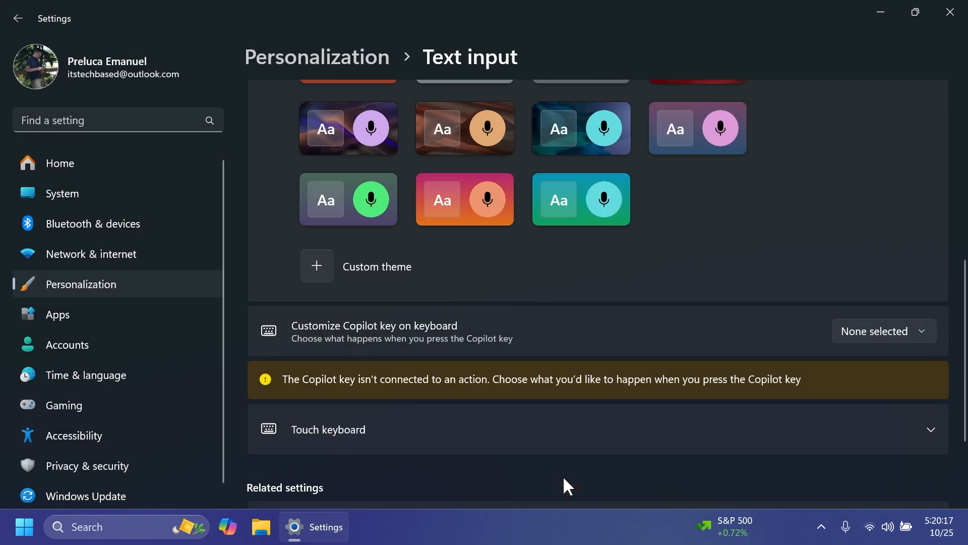
- Search 'st' for Storage settings and show advanced temporary-file options in Cleanup recommendations
{"action": "type", "text": "st"}
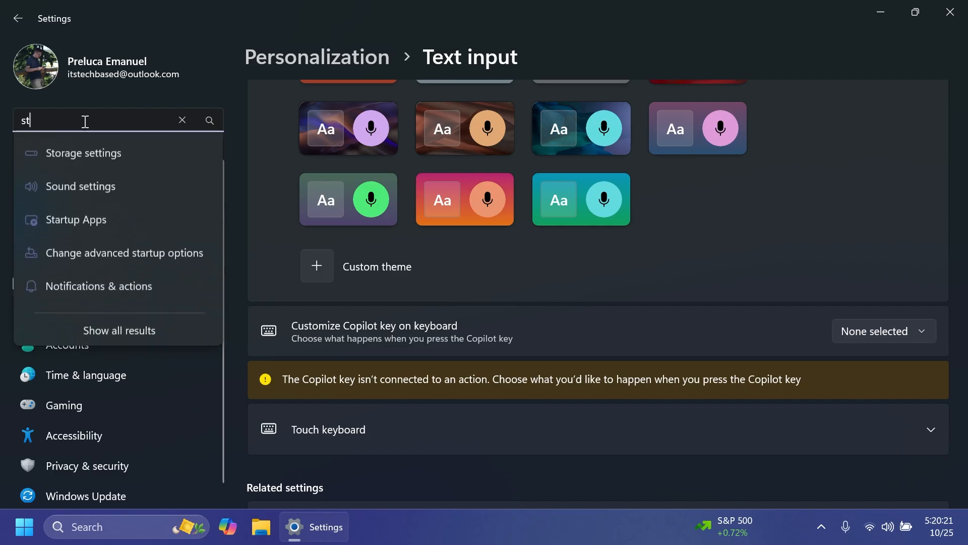
{"action": "left_click", "coordinate": [84, 152]}
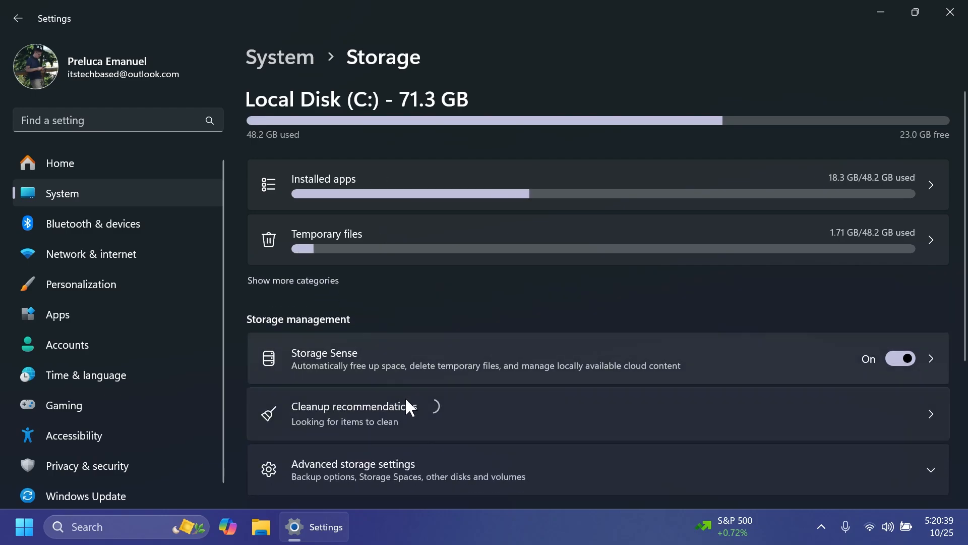
{"action": "left_click", "coordinate": [351, 413]}
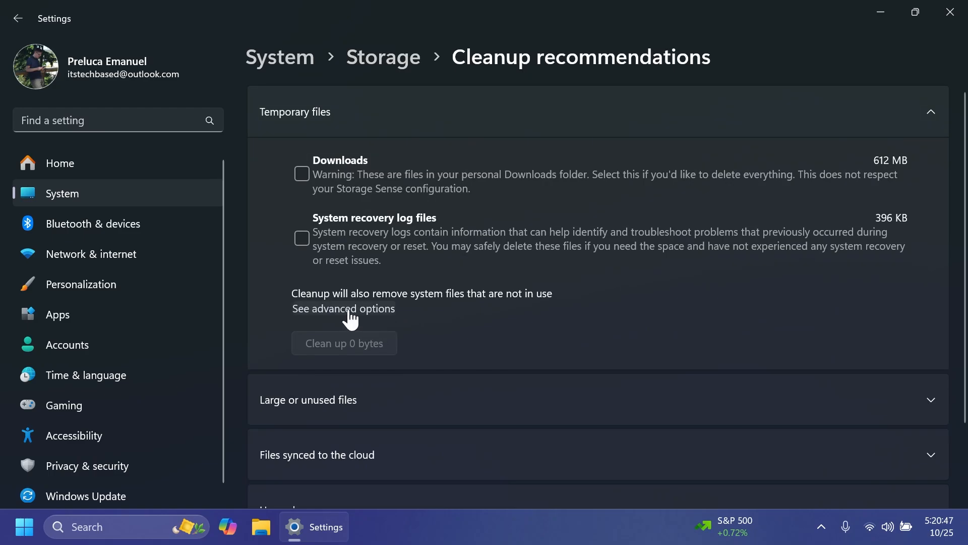
{"action": "left_click", "coordinate": [343, 309]}
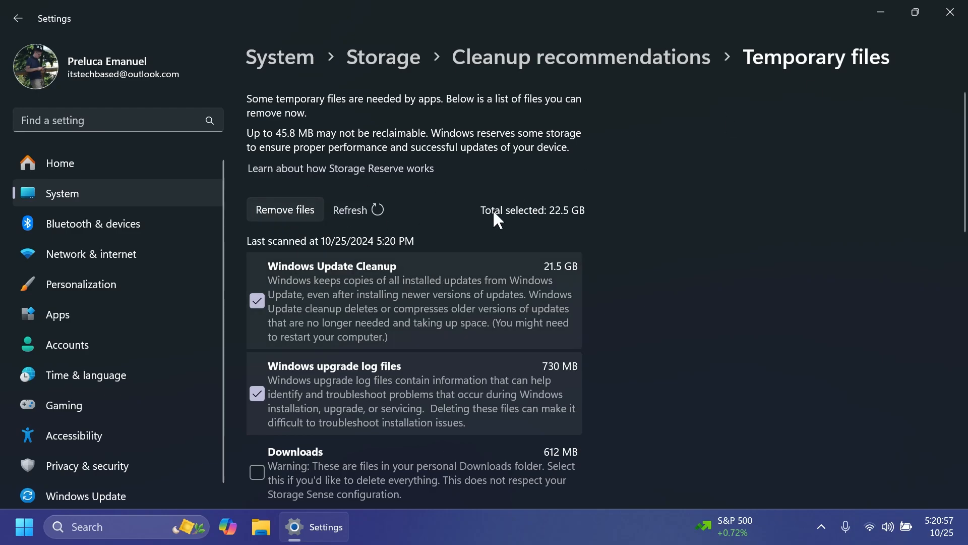
{"action": "mouse_move", "coordinate": [162, 150]}
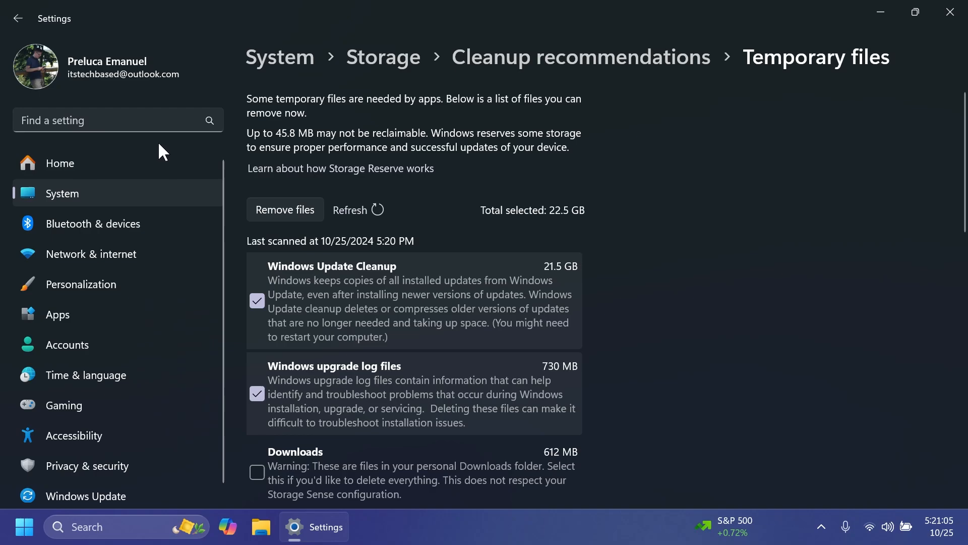
- View the T (G:) volume's properties under Disks & volumes, then close Settings
{"action": "left_click", "coordinate": [280, 57]}
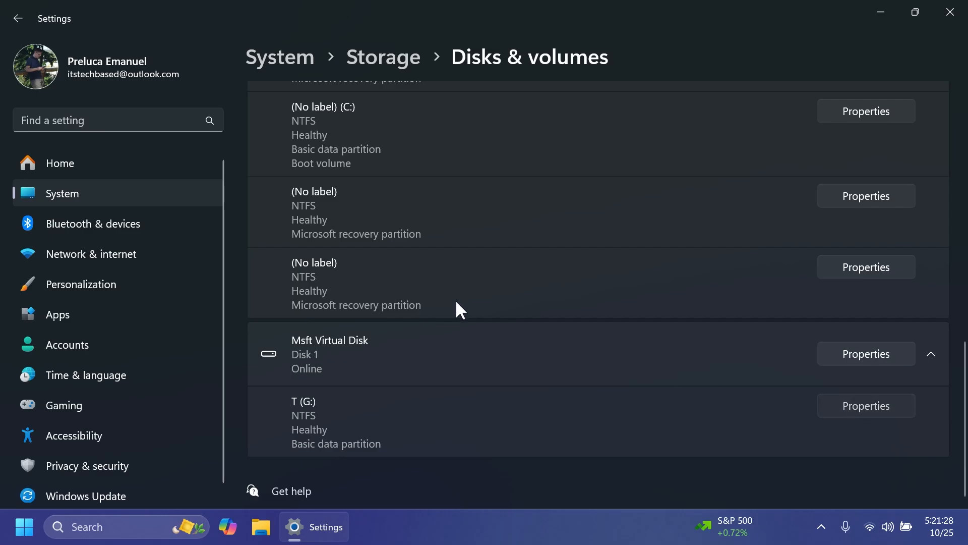
{"action": "left_click", "coordinate": [865, 405]}
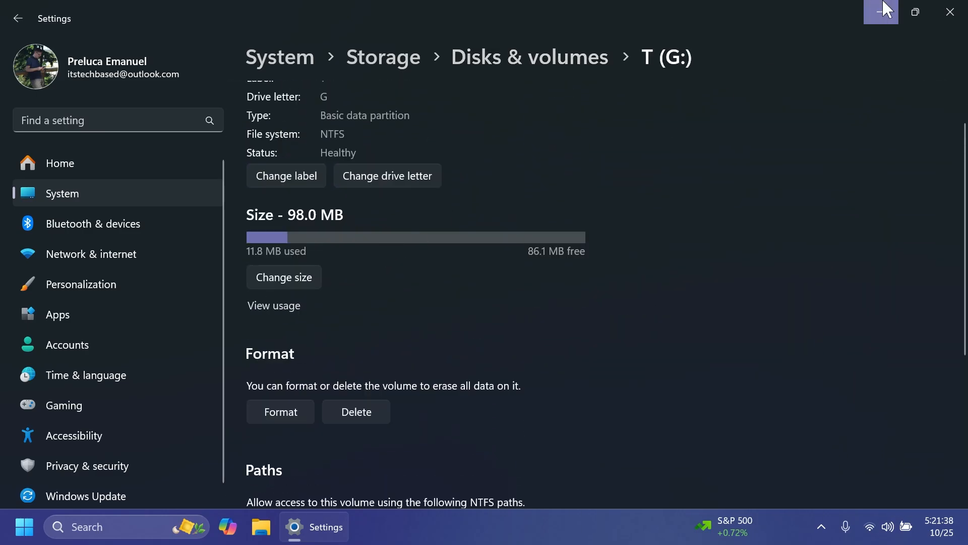
{"action": "left_click", "coordinate": [881, 12]}
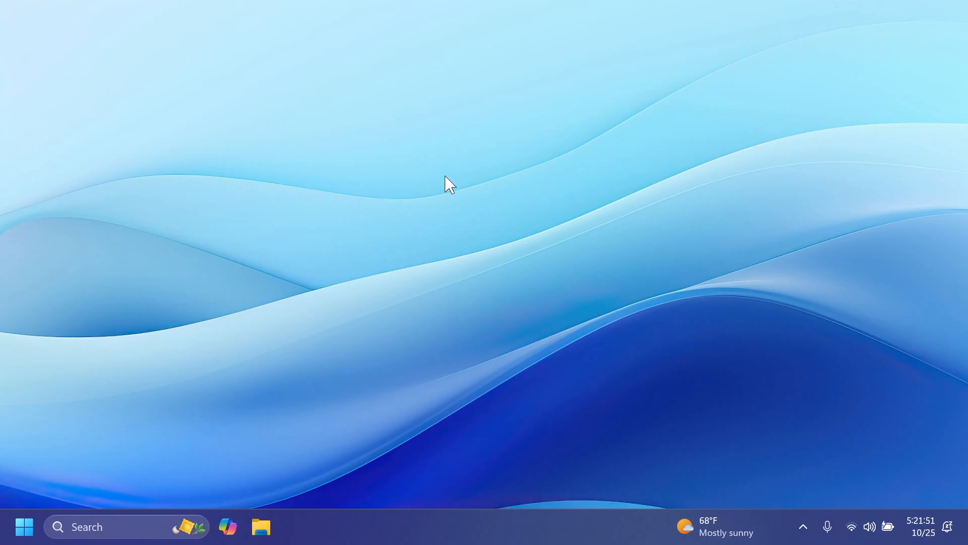
- Launch Windows Sandbox from Start by searching 'windows Sandbox'
{"action": "type", "text": "windows Sandbox"}
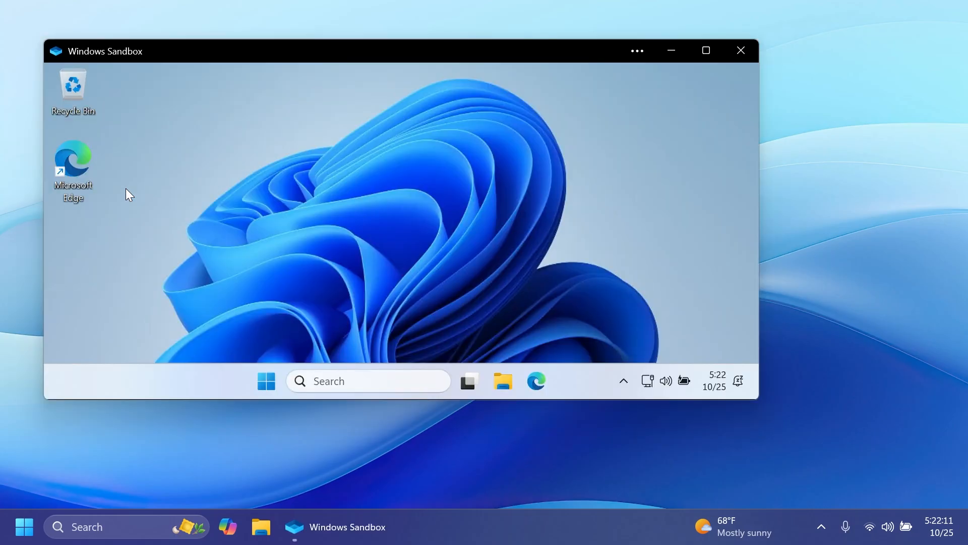
- Close the Sandbox window and confirm discarding its contents
{"action": "left_click", "coordinate": [636, 50]}
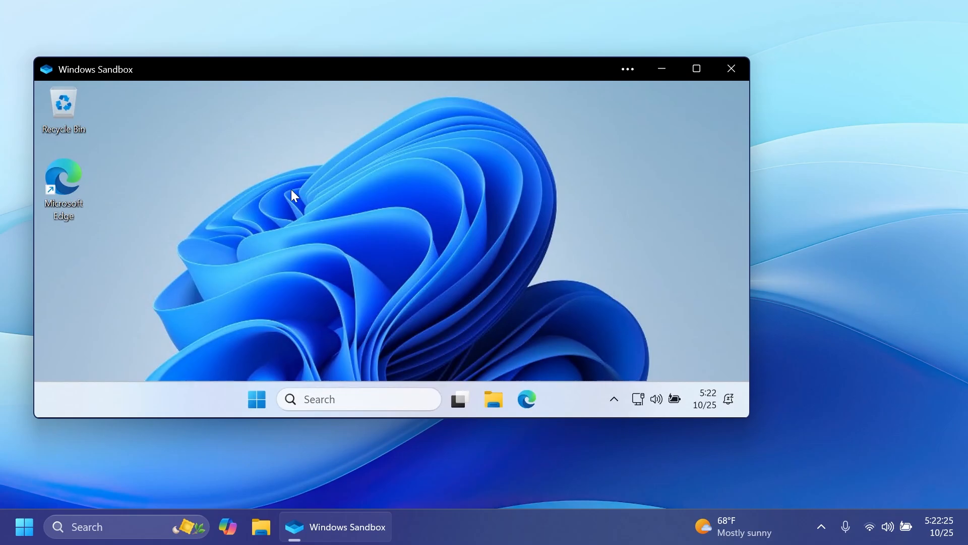
{"action": "mouse_move", "coordinate": [731, 69]}
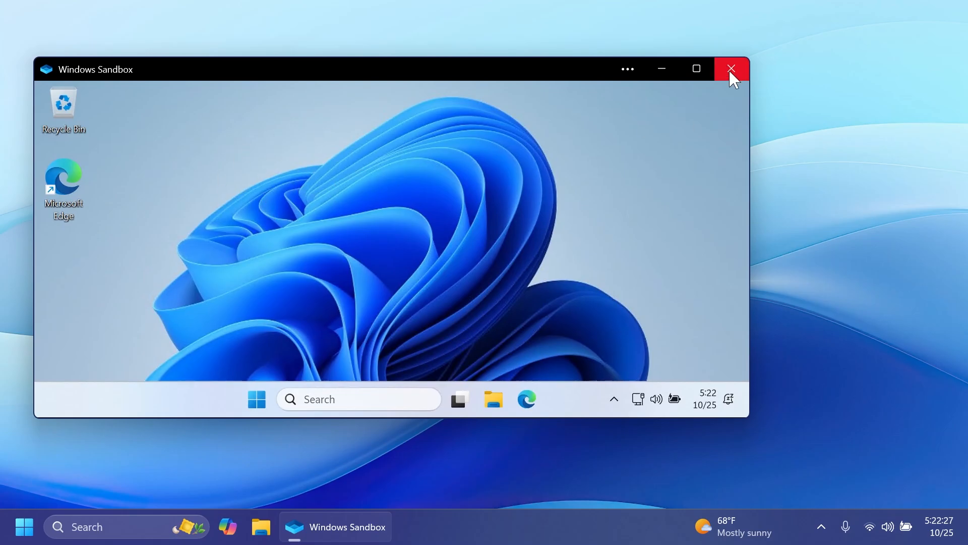
{"action": "left_click", "coordinate": [731, 69]}
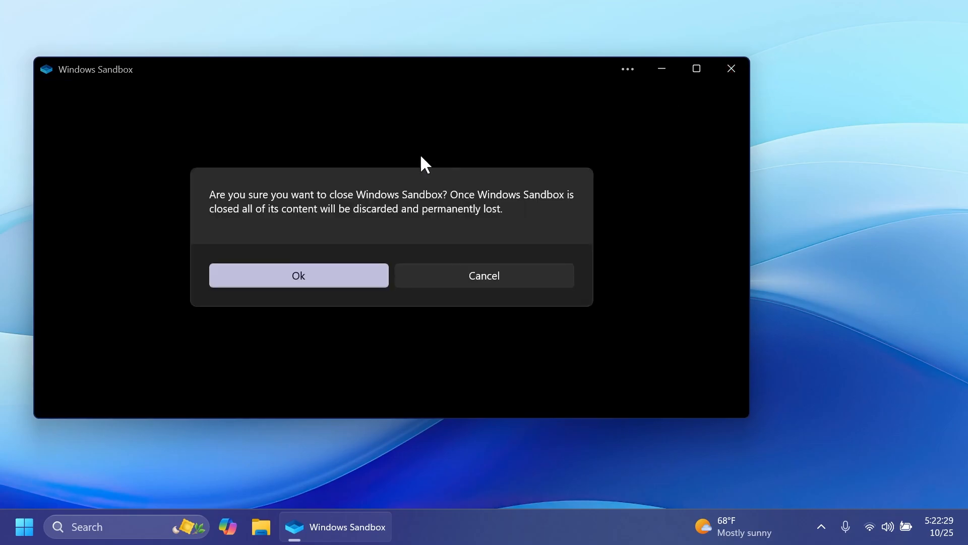
{"action": "left_click", "coordinate": [298, 276]}
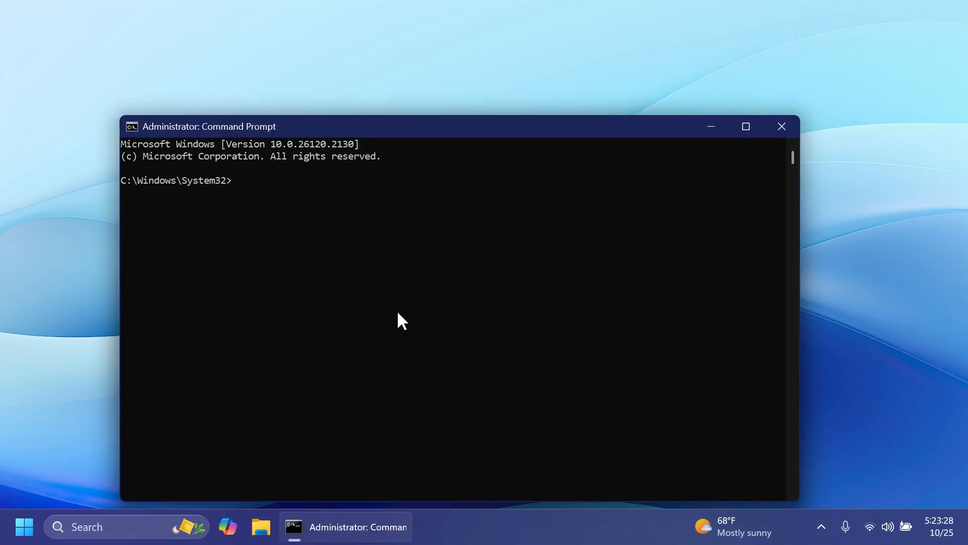
- Enter 'sfc /scannow' in the admin Command Prompt to run the system file checker
{"action": "type", "text": "sfc /"}
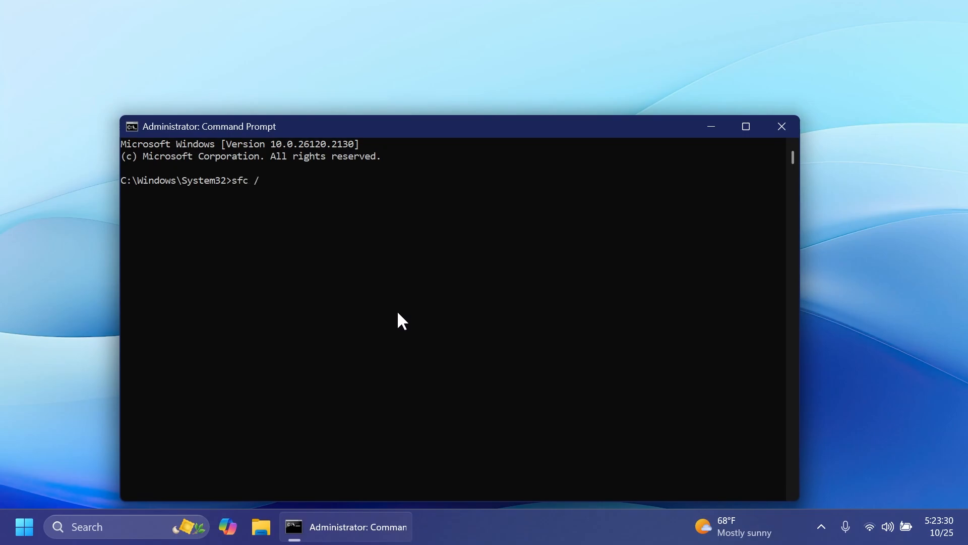
{"action": "type", "text": "scannow"}
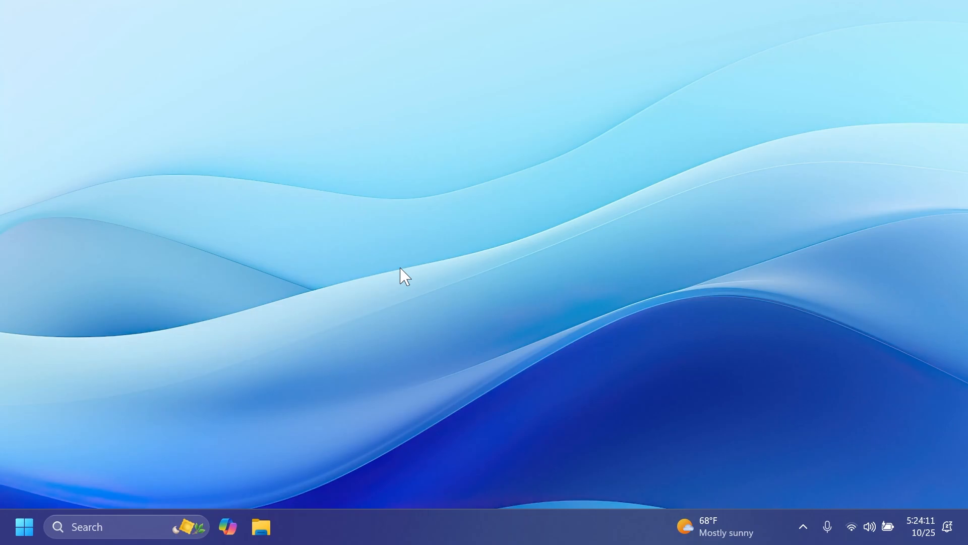
- Reopen Settings via Start search and go to the Windows Update page
{"action": "type", "text": "settings"}
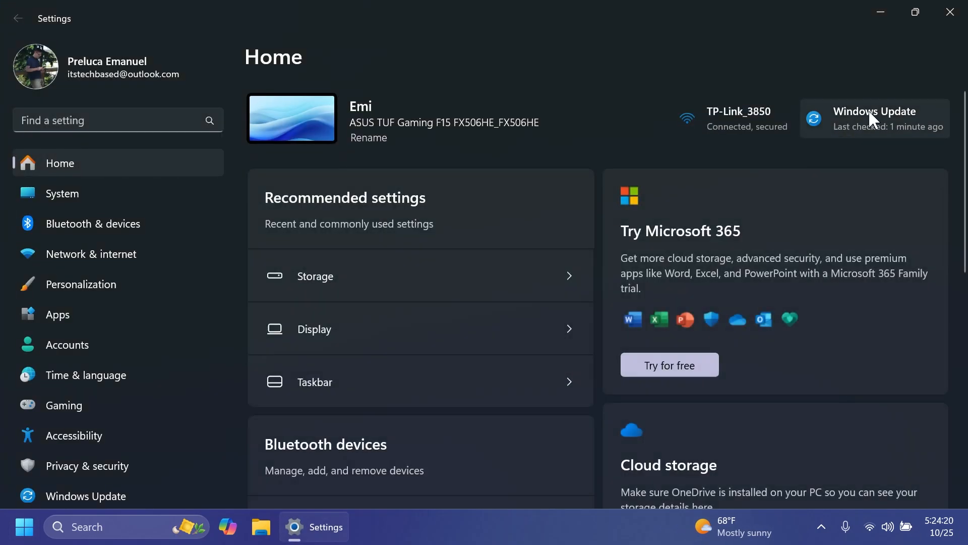
{"action": "left_click", "coordinate": [874, 119]}
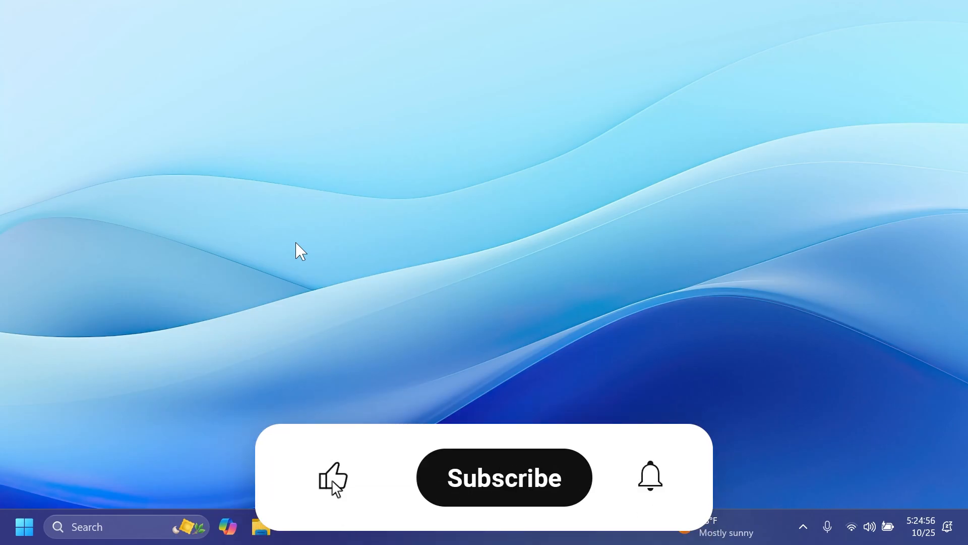
{"action": "left_click", "coordinate": [504, 477]}
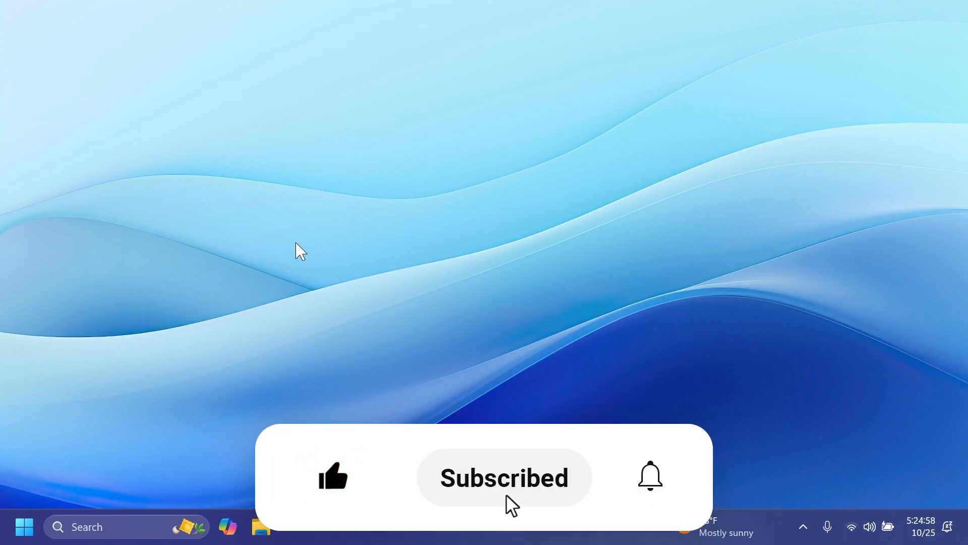